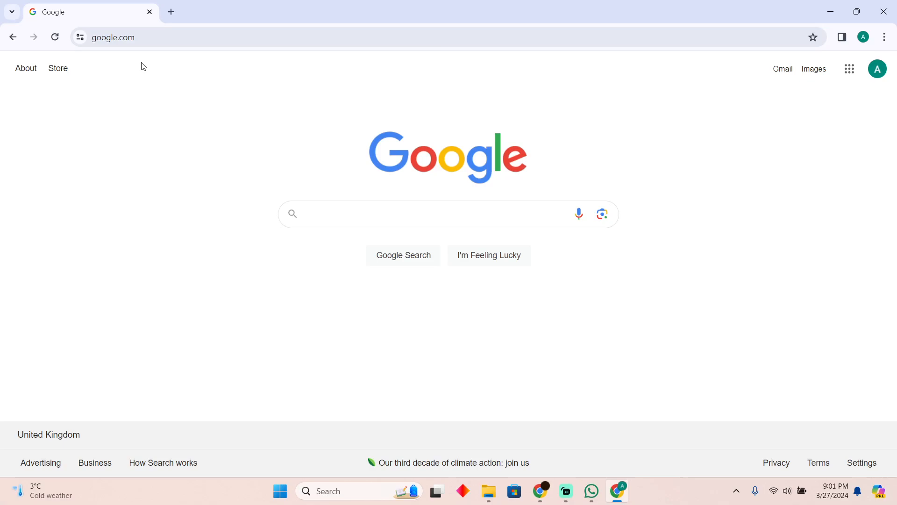
Step: Search Google for 'list your property furnished finder' via the autocomplete suggestion
{"action": "left_click", "coordinate": [401, 214]}
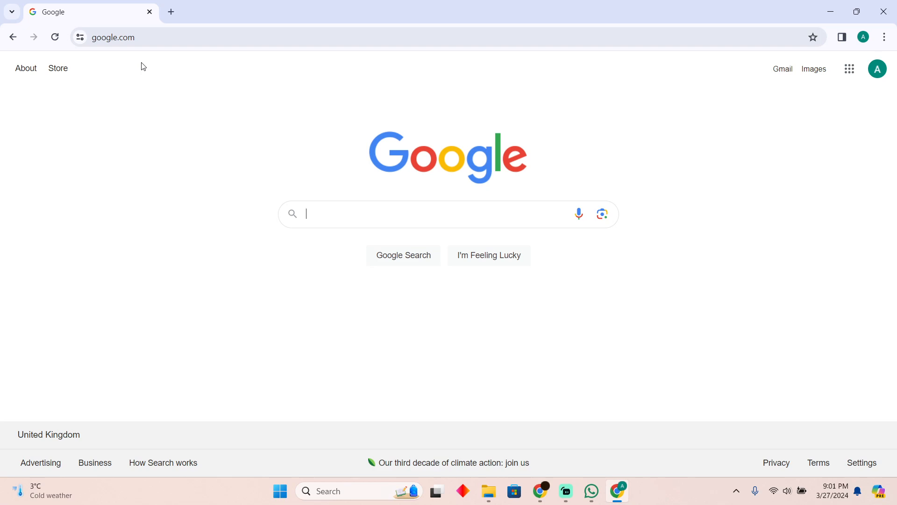
{"action": "type", "text": "lis"}
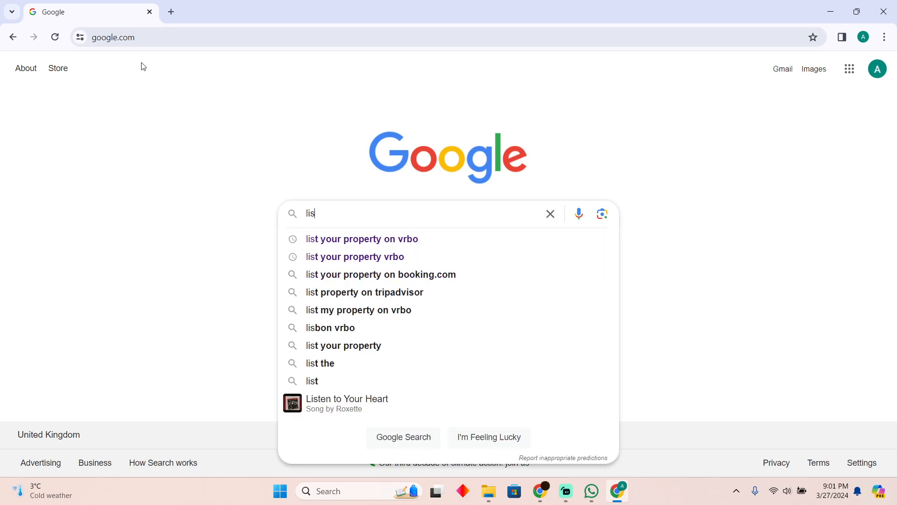
{"action": "left_click", "coordinate": [354, 256]}
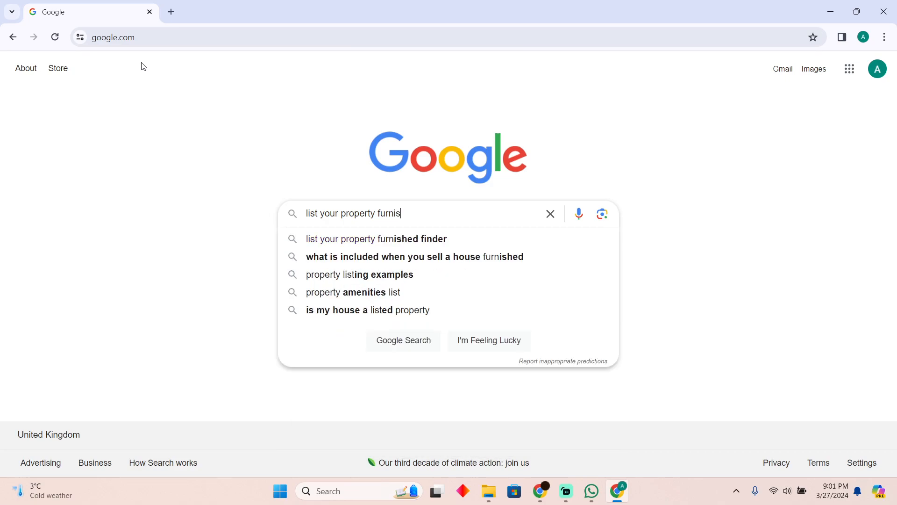
{"action": "left_click", "coordinate": [376, 239]}
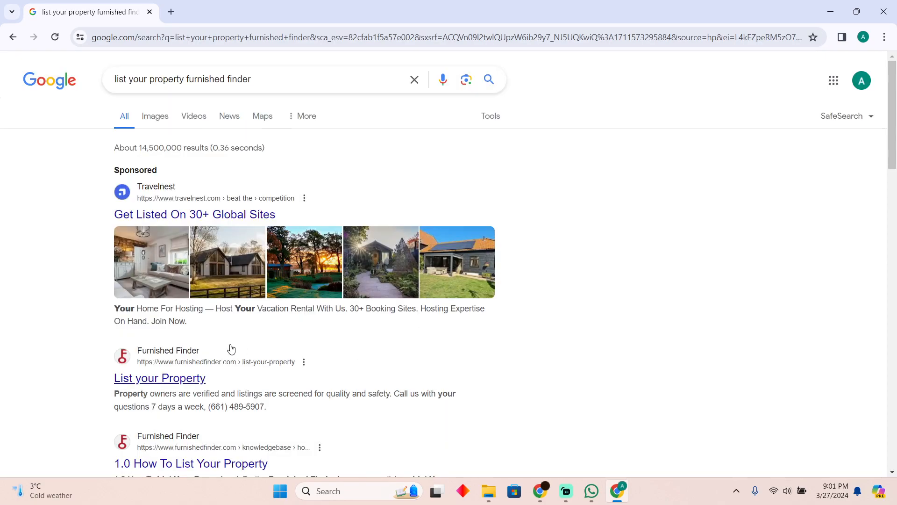
{"action": "scroll", "scroll_direction": "down", "scroll_amount": 3}
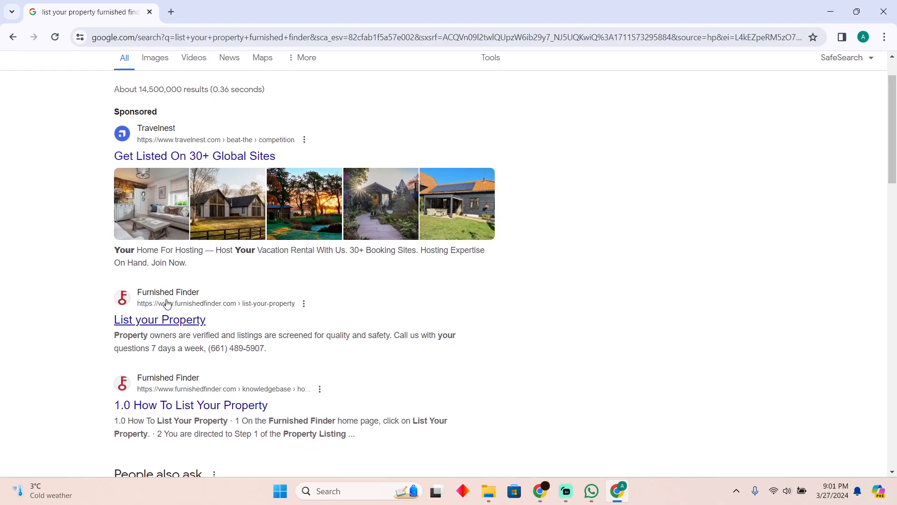
Step: Open Furnished Finder's List your Property page and tick Entire Place, then Private Room
{"action": "left_click", "coordinate": [159, 319]}
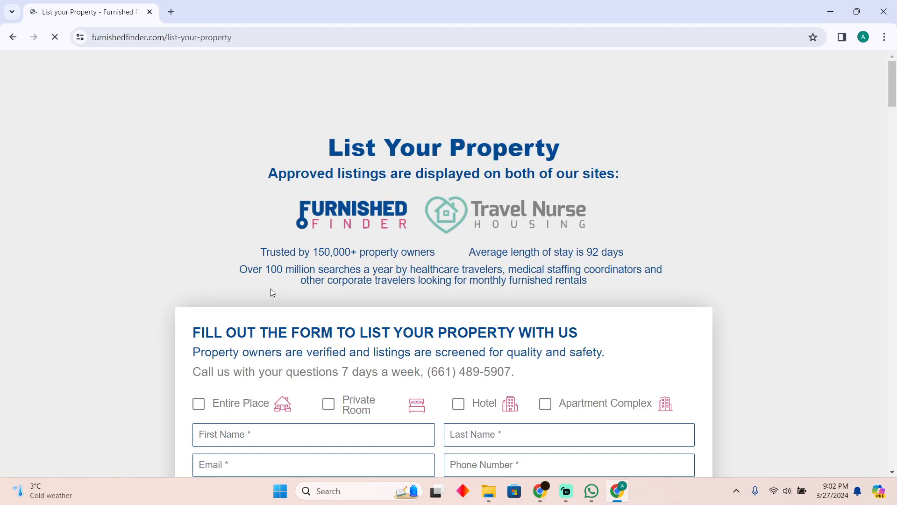
{"action": "scroll", "scroll_direction": "down", "scroll_amount": 3}
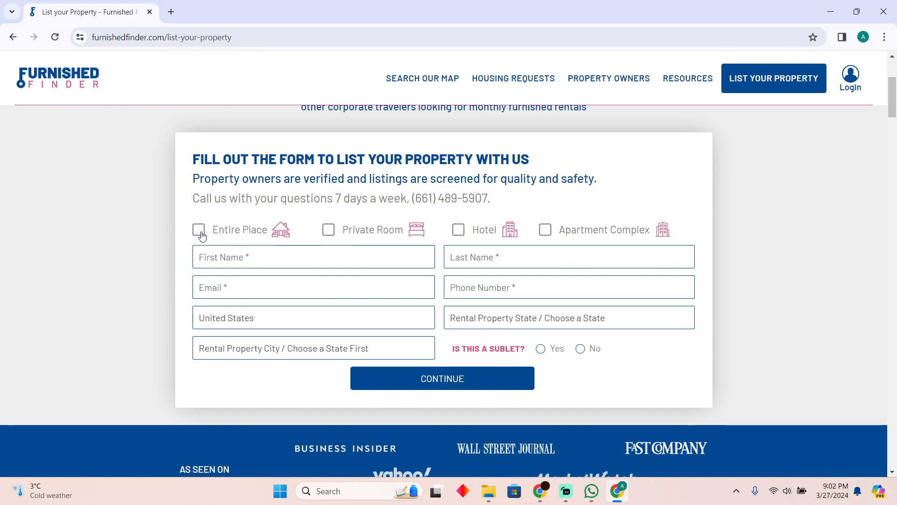
{"action": "left_click", "coordinate": [199, 230]}
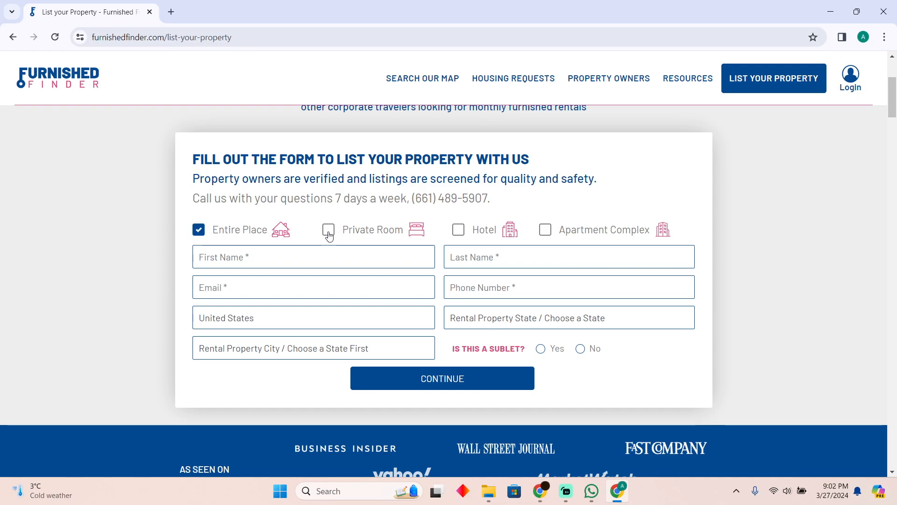
{"action": "left_click", "coordinate": [328, 229]}
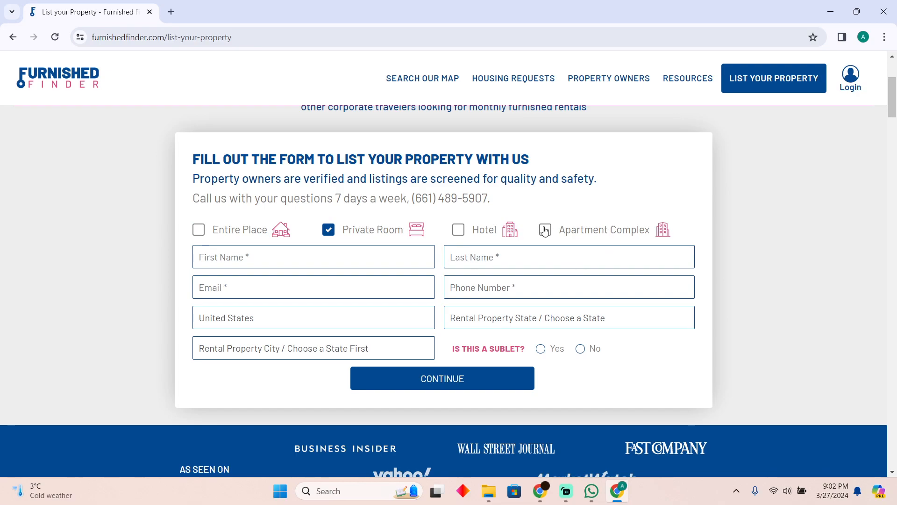